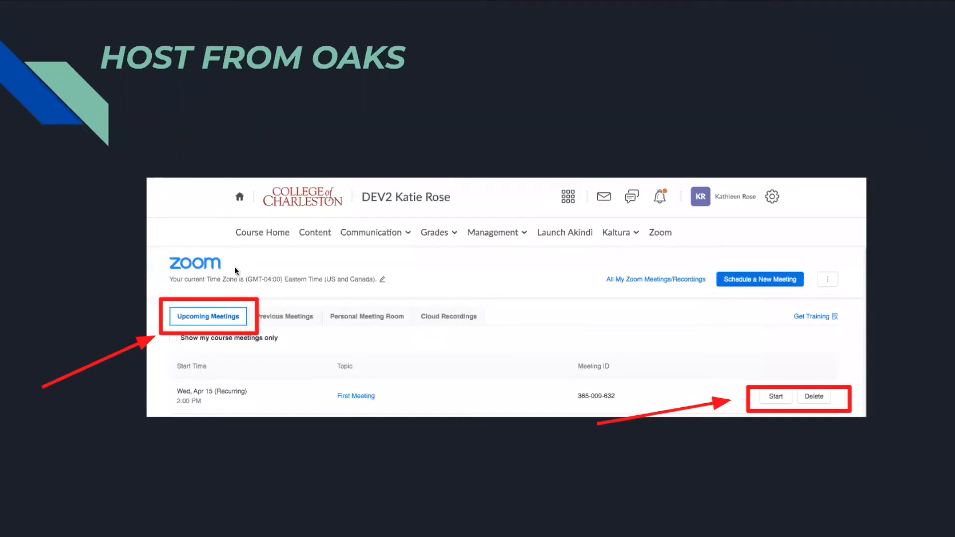
mouse_move(231, 363)
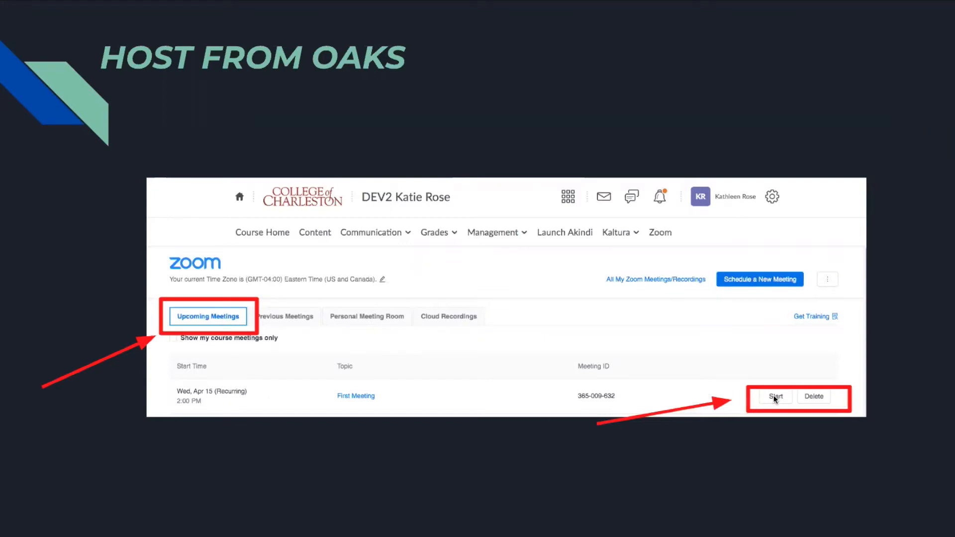
Step: Advance past the Host From Oaks slide to the Launching slide with Zoom's open-app prompt
left_click(776, 397)
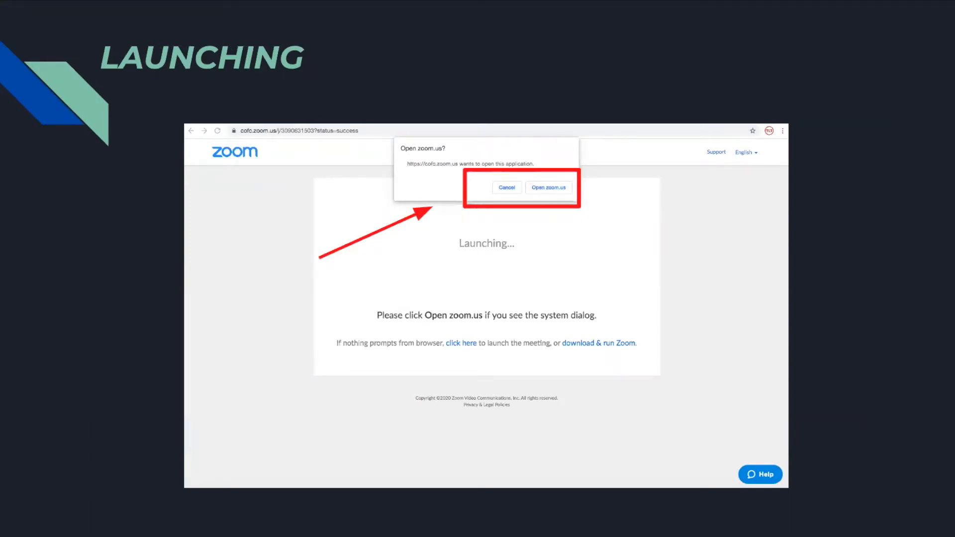
Step: Advance to the Launching Zoom slide showing the join-audio prompt
left_click(549, 187)
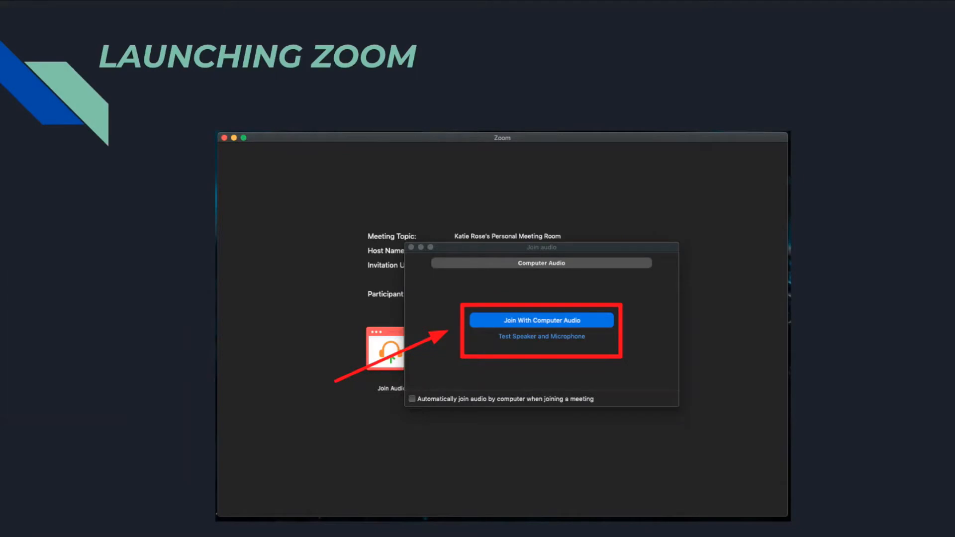
Step: Advance to the Main Screen slide listing Zoom meeting controls
left_click(541, 320)
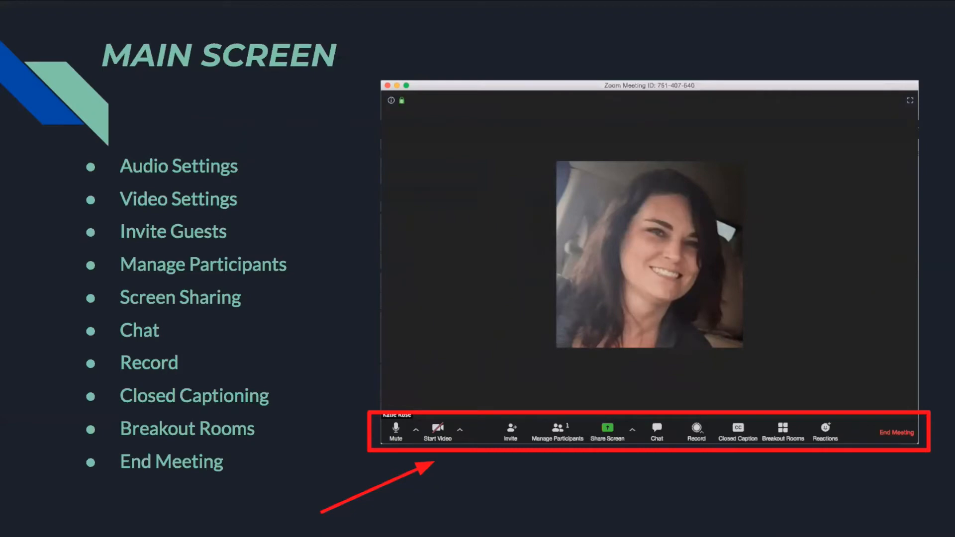
mouse_move(389, 391)
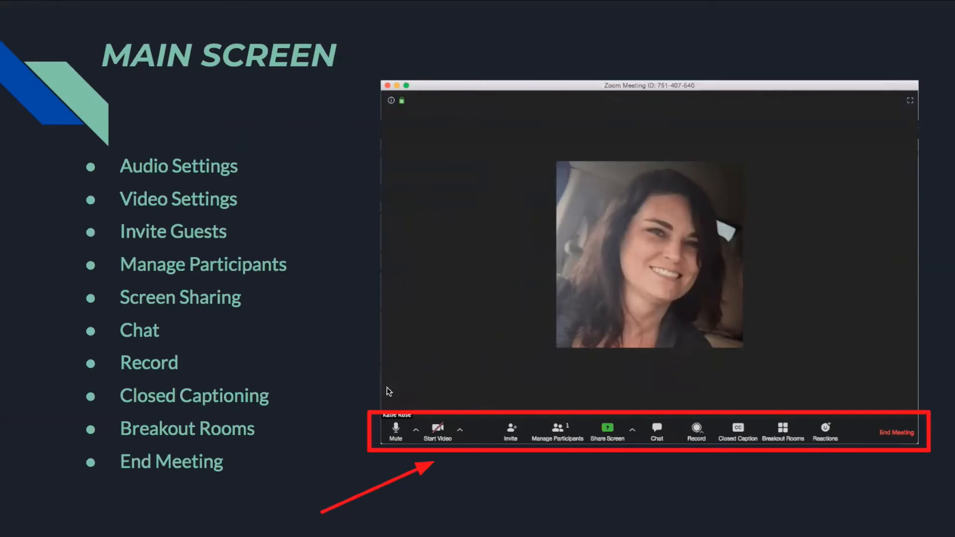
mouse_move(395, 431)
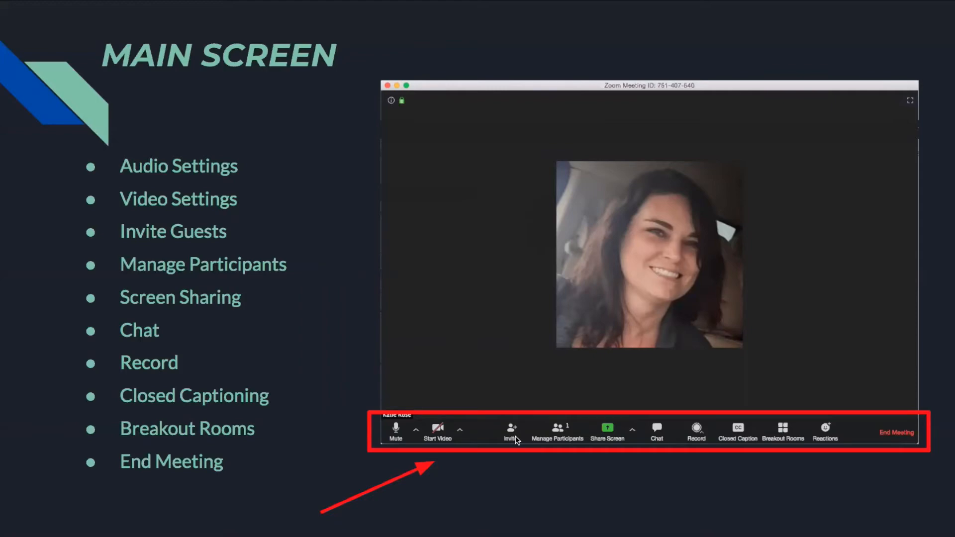
mouse_move(546, 425)
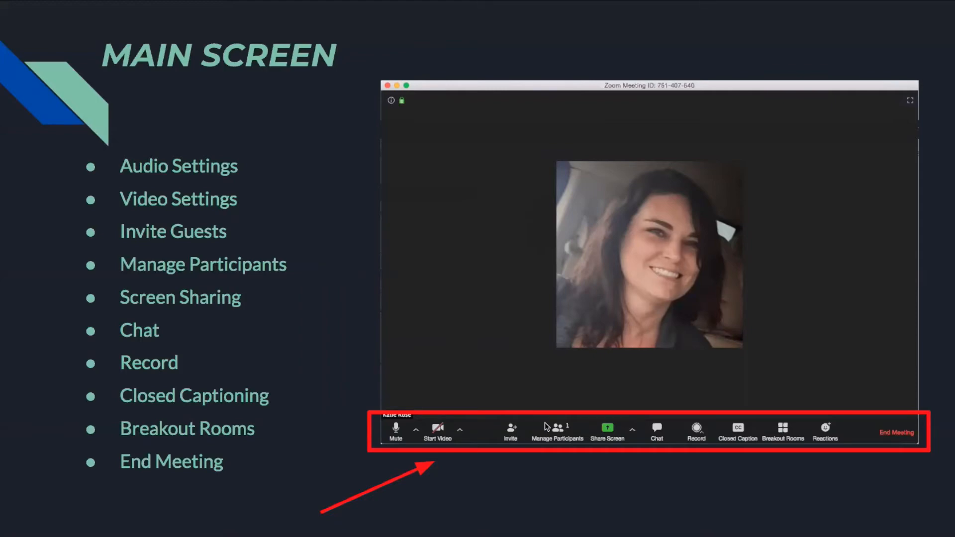
mouse_move(562, 431)
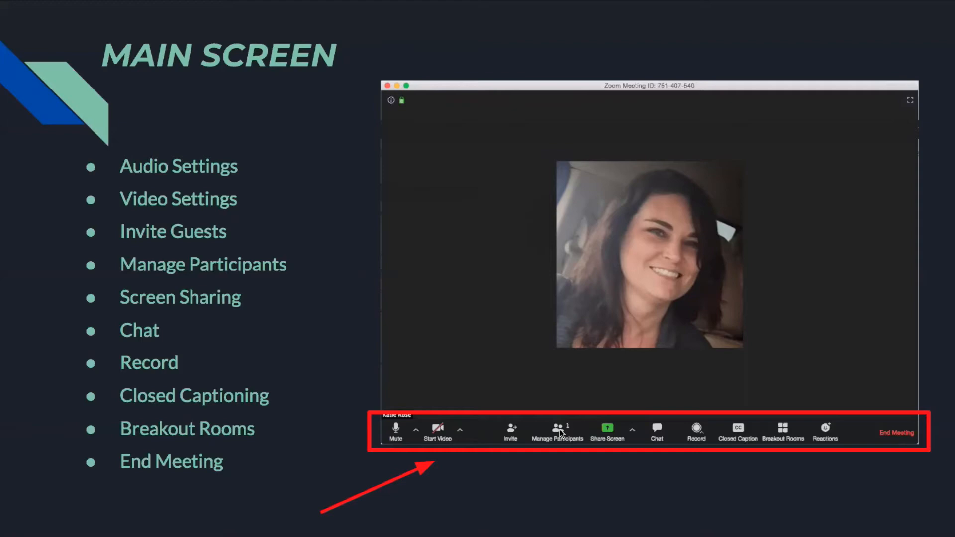
mouse_move(561, 434)
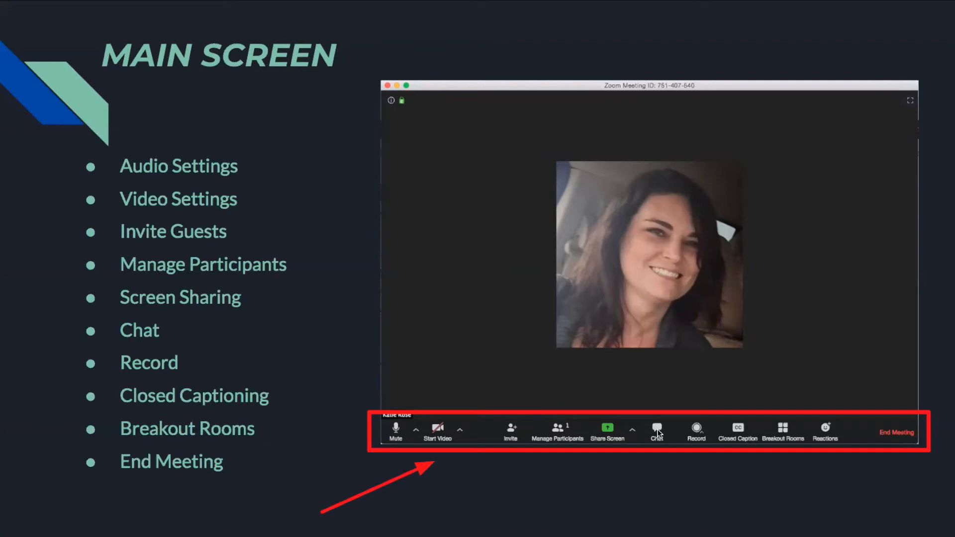
mouse_move(699, 434)
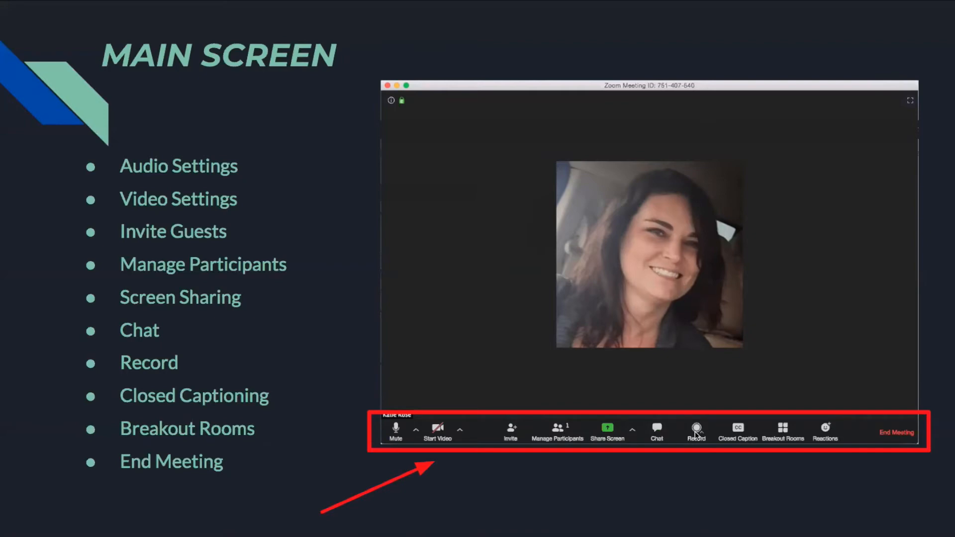
mouse_move(738, 434)
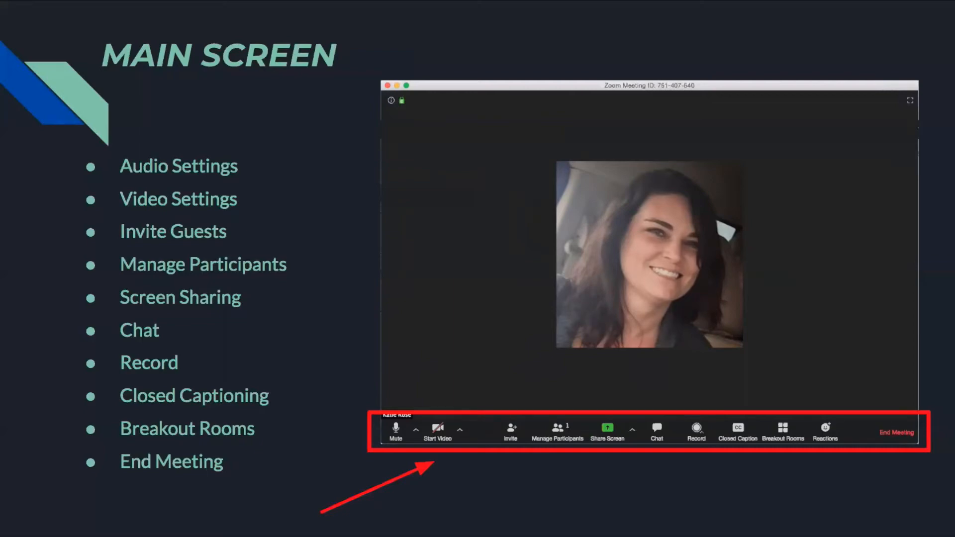
mouse_move(784, 426)
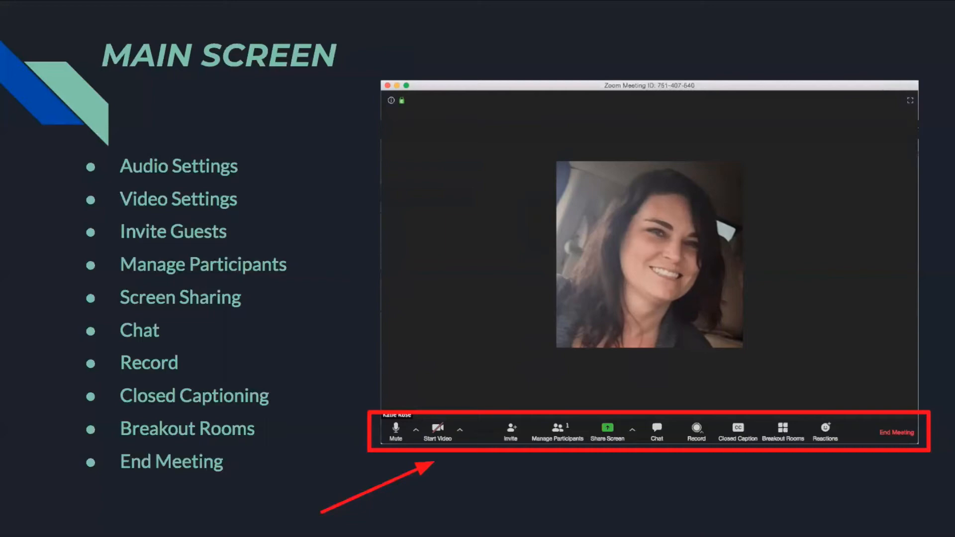
mouse_move(826, 441)
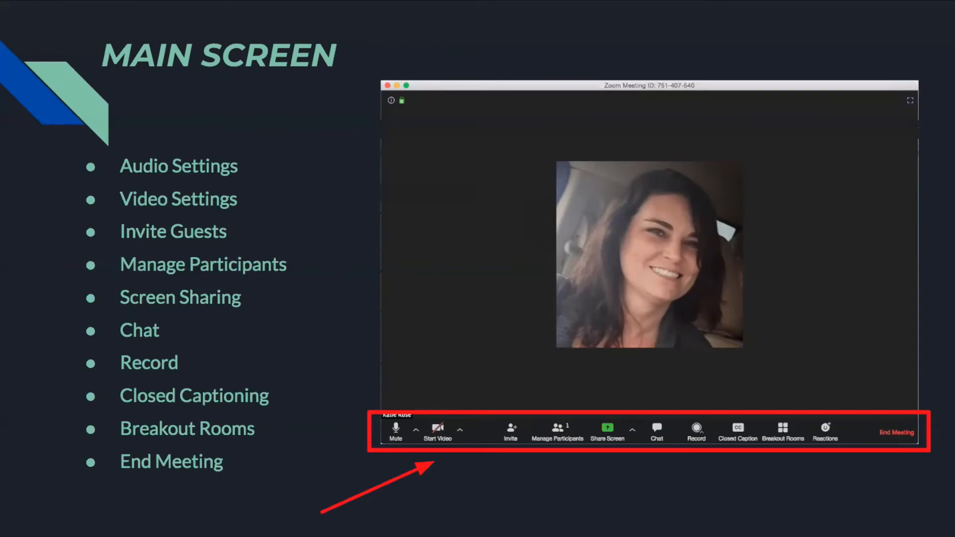
Step: Advance to the Screen Sharing slide showing Zoom's share-window picker
left_click(608, 429)
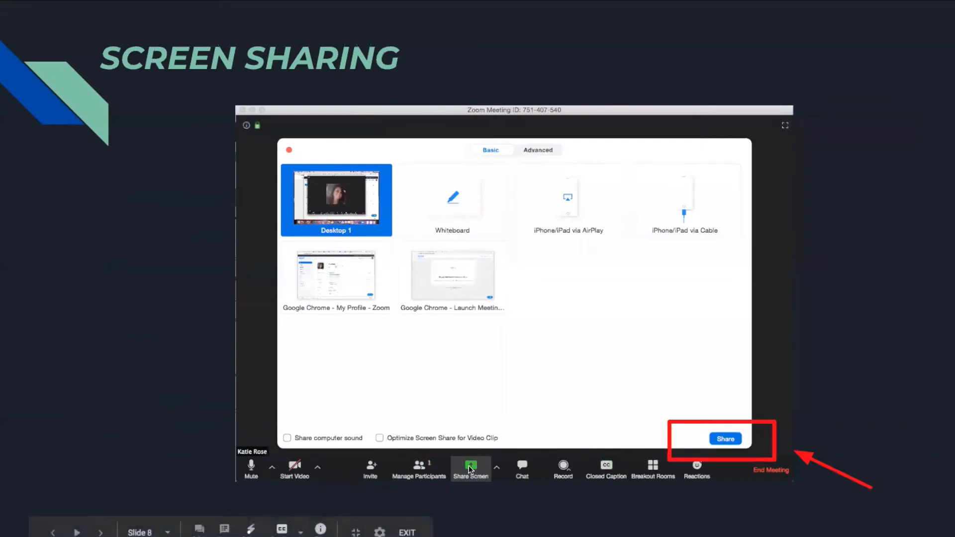
mouse_move(565, 351)
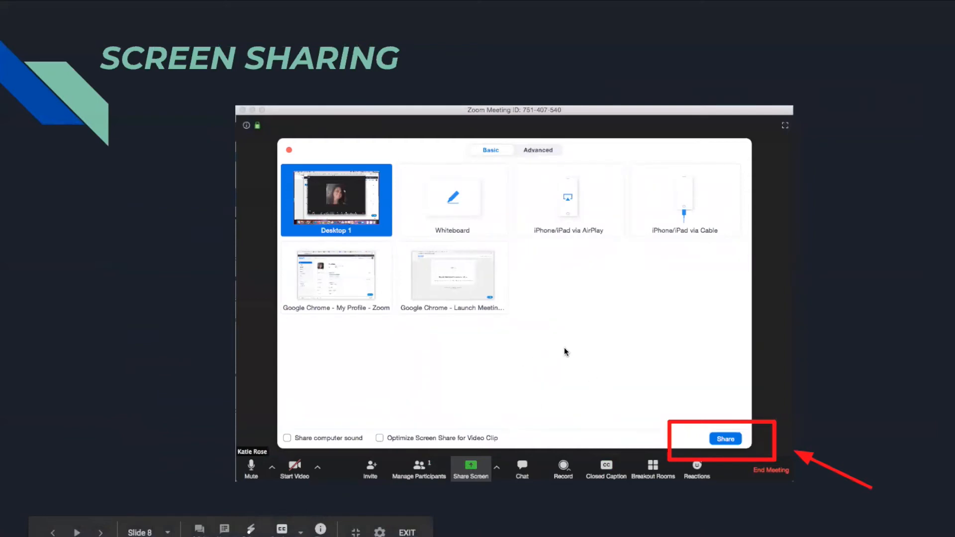
mouse_move(540, 359)
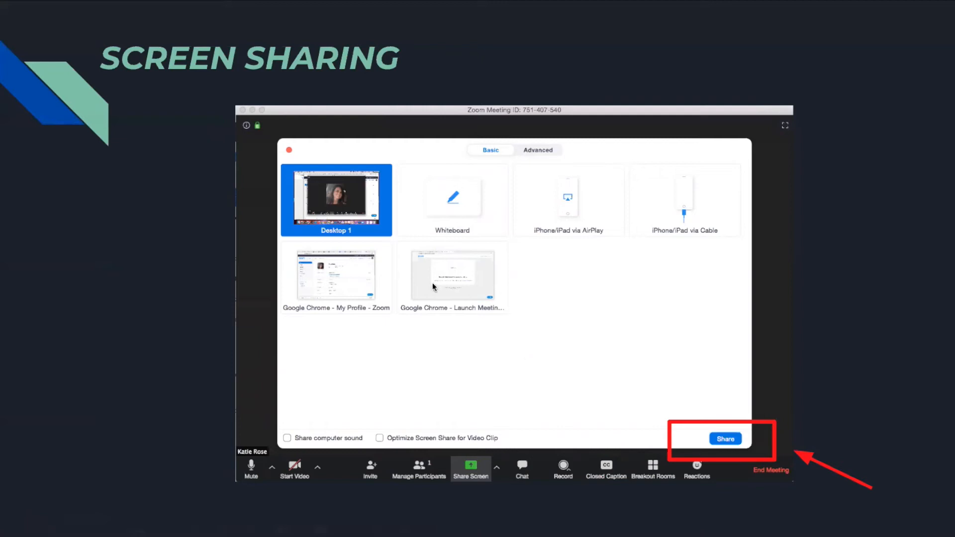
mouse_move(447, 213)
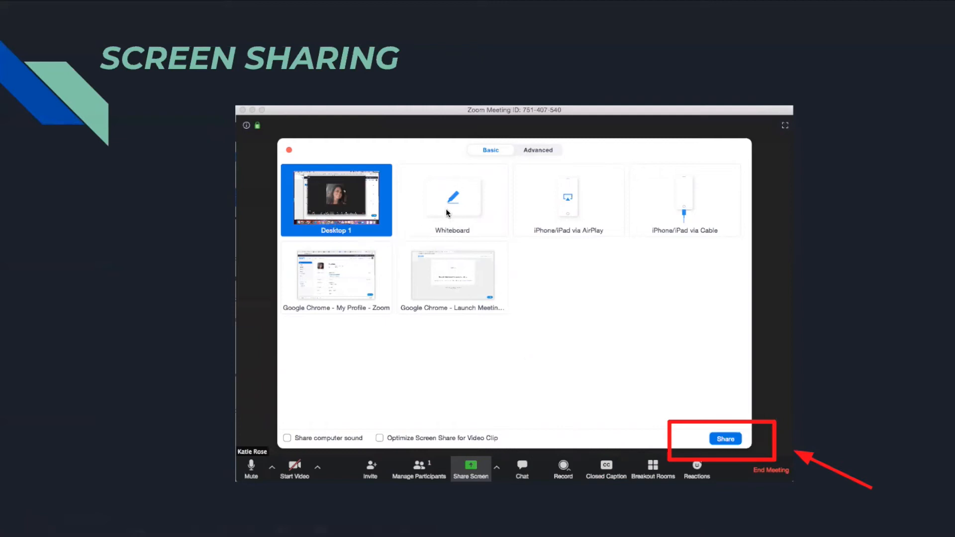
mouse_move(521, 239)
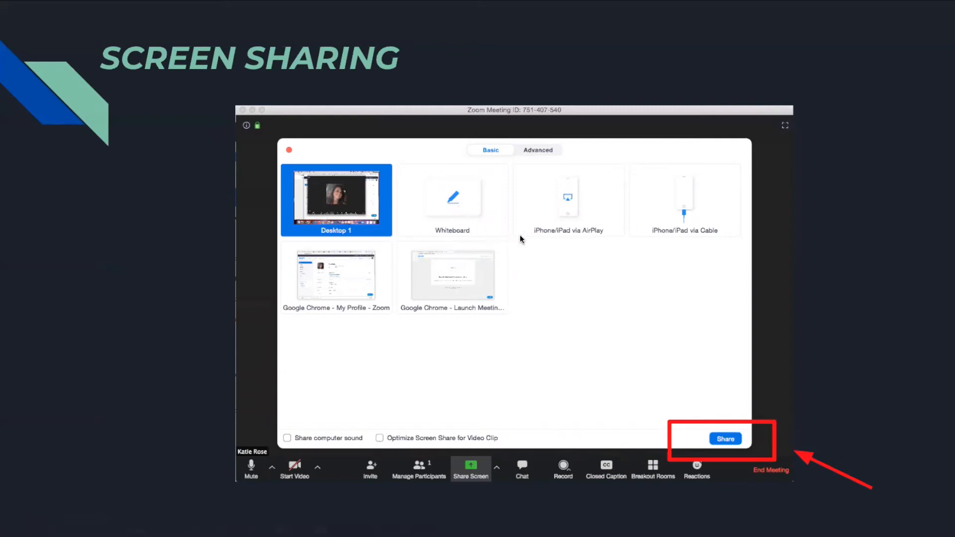
mouse_move(552, 256)
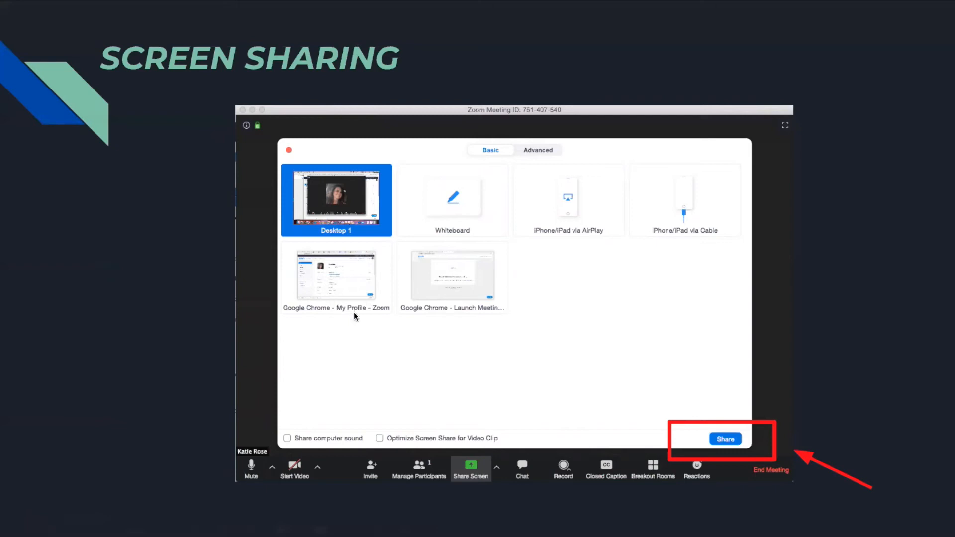
mouse_move(386, 316)
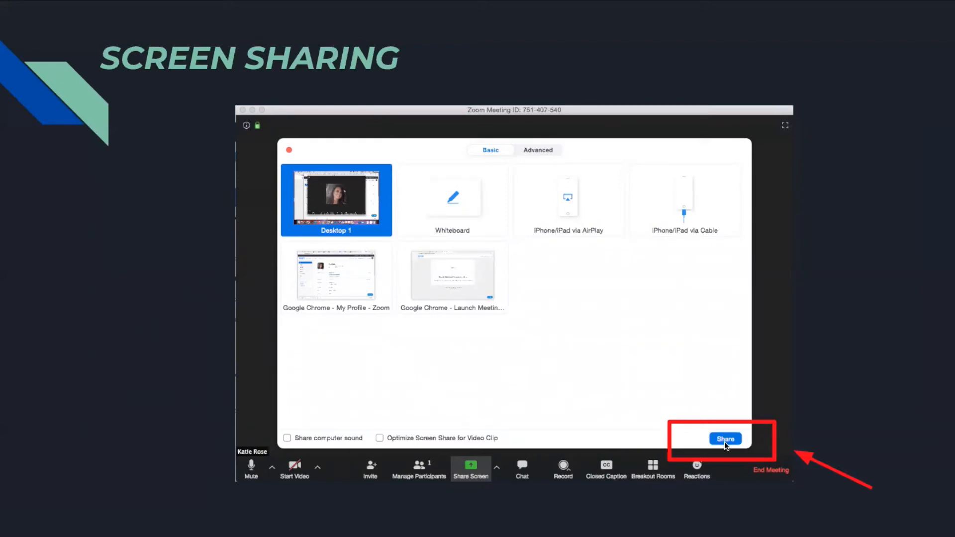
Step: Advance to the Sharing Toolbar slide with Zoom's annotation tools and More menu
left_click(725, 439)
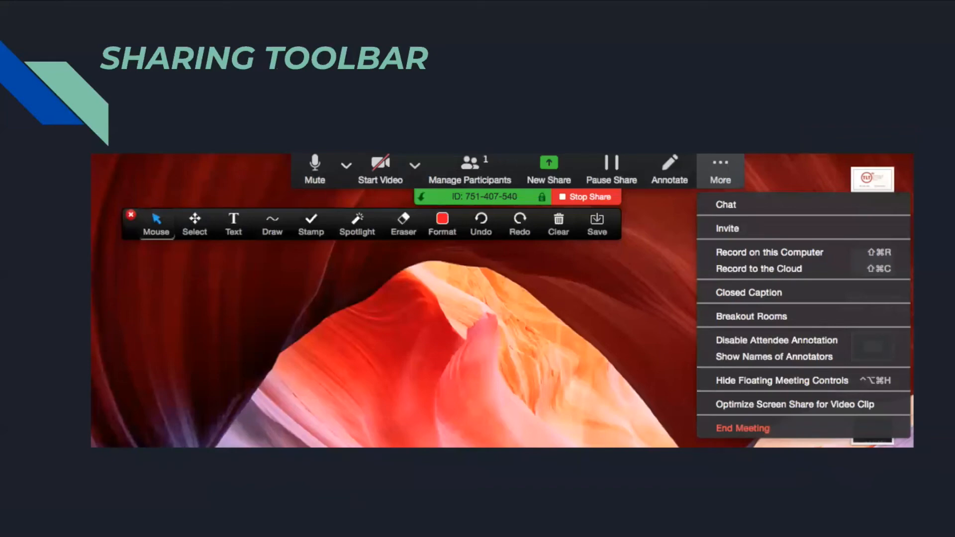
mouse_move(692, 432)
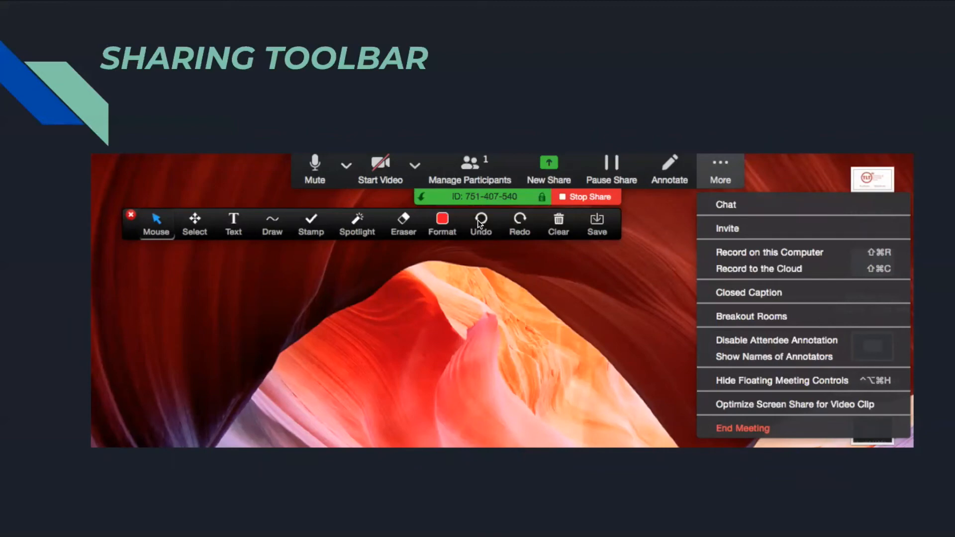
mouse_move(546, 215)
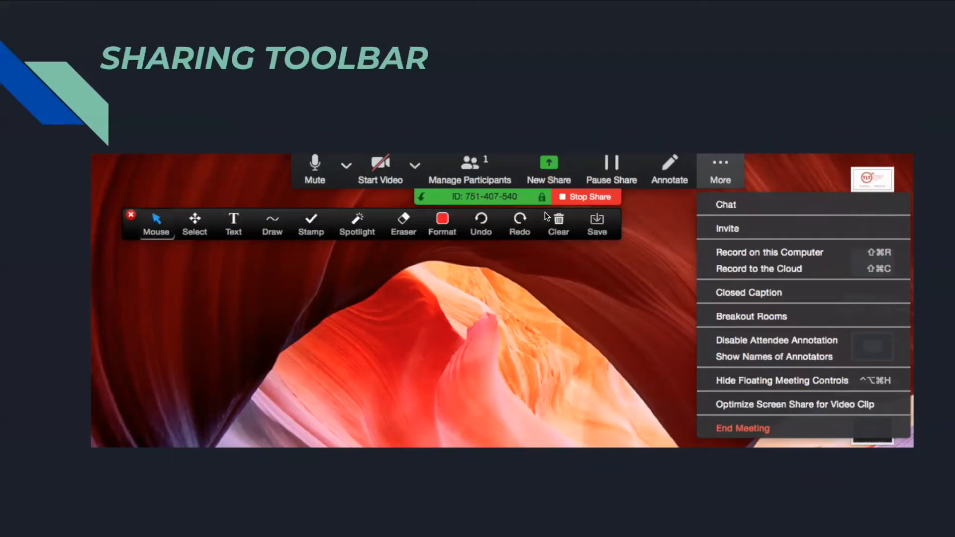
mouse_move(634, 179)
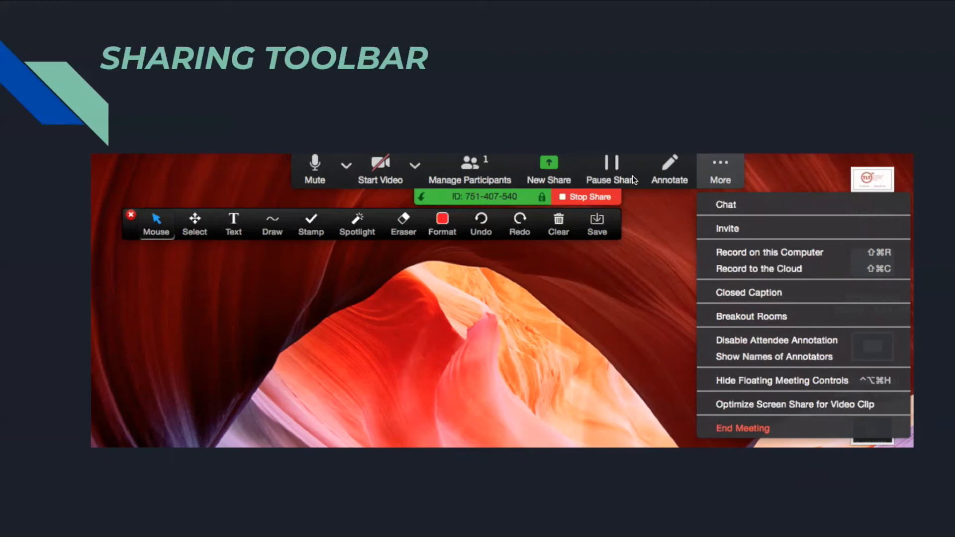
mouse_move(621, 225)
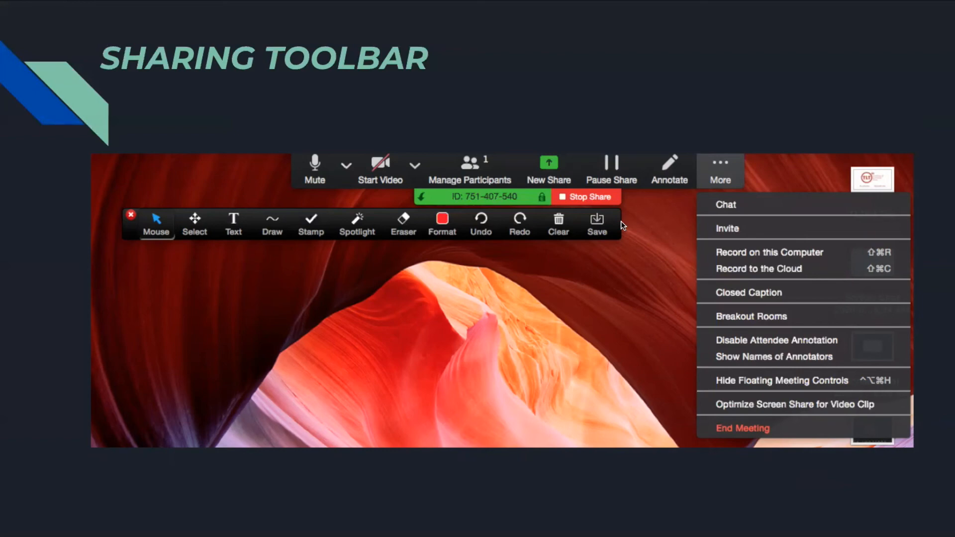
mouse_move(724, 168)
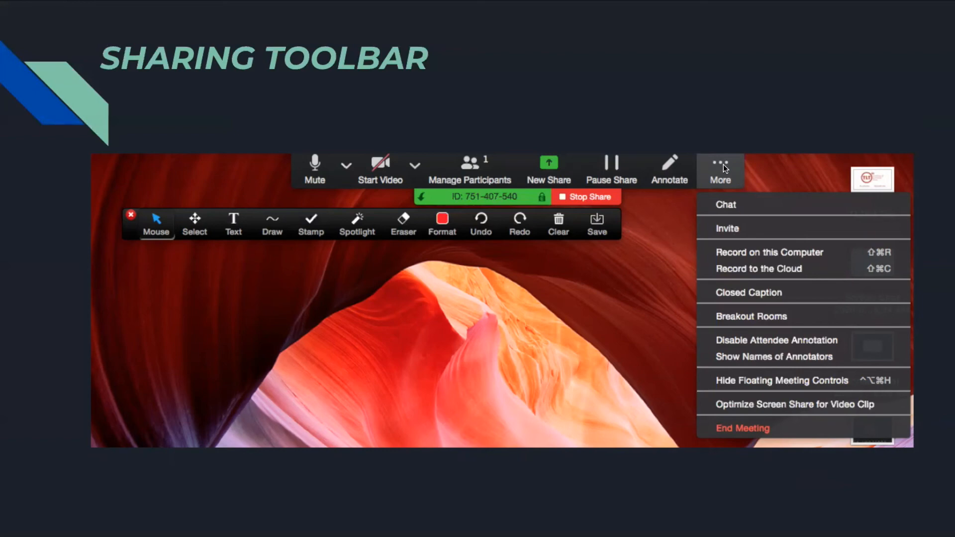
mouse_move(724, 205)
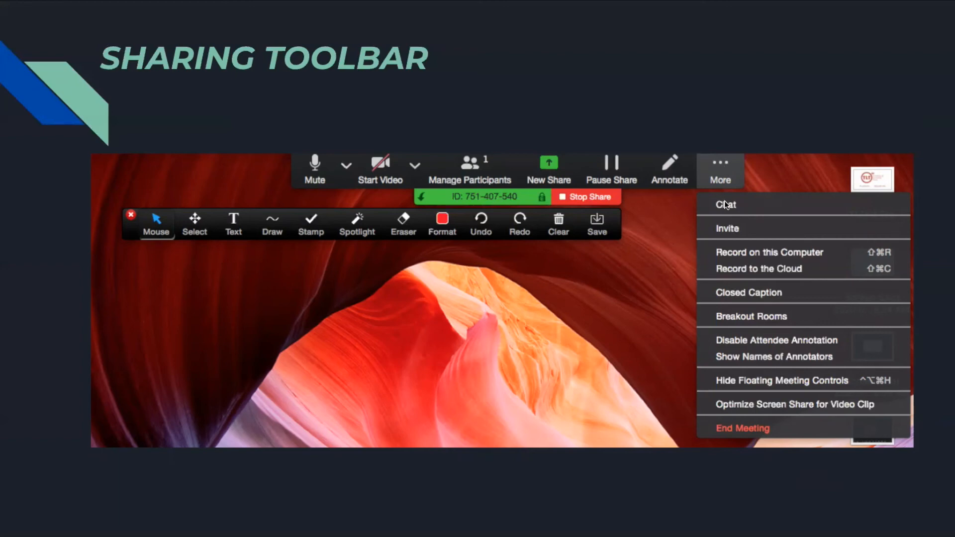
mouse_move(715, 250)
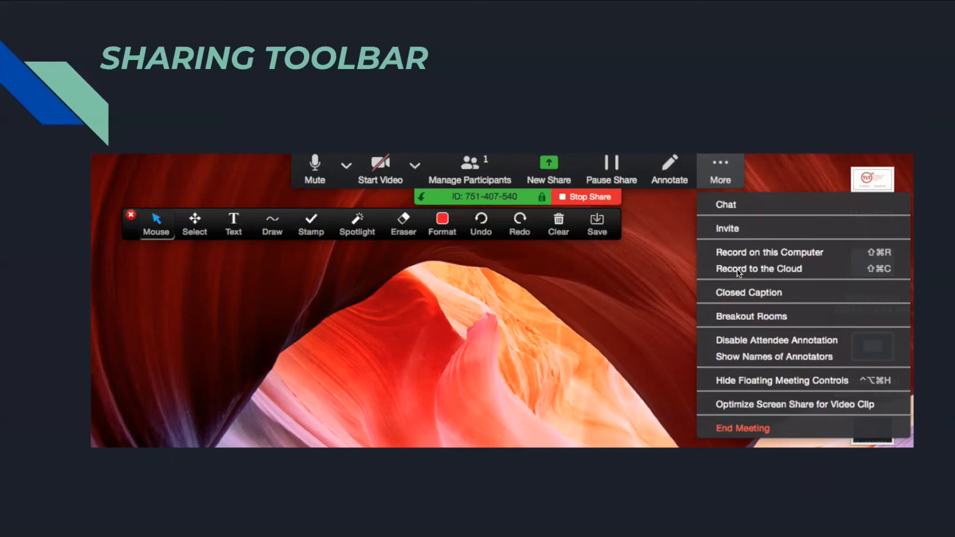
mouse_move(732, 339)
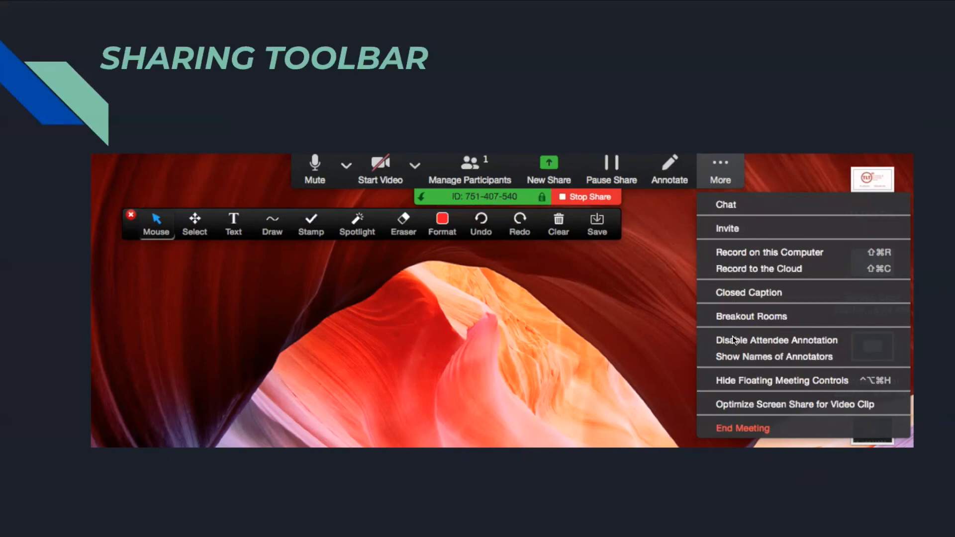
mouse_move(706, 359)
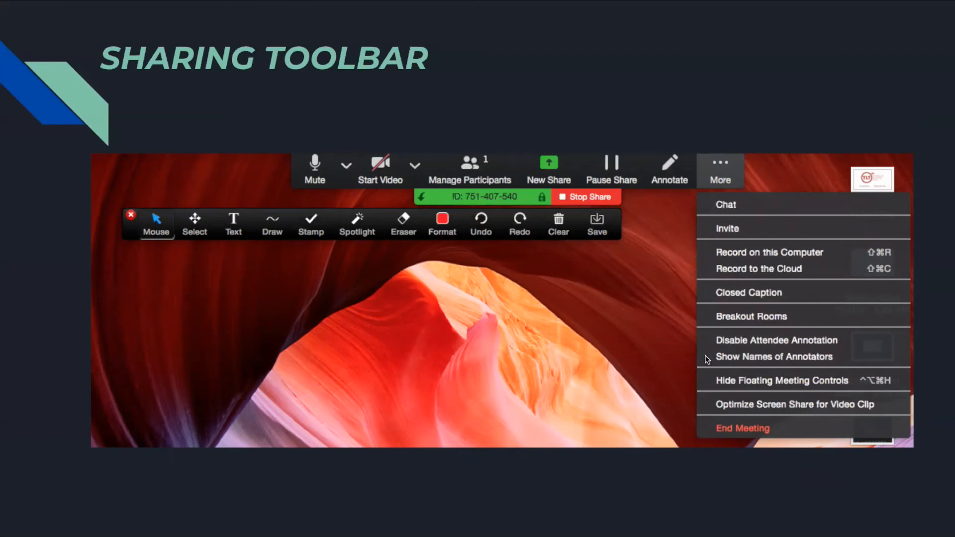
mouse_move(760, 431)
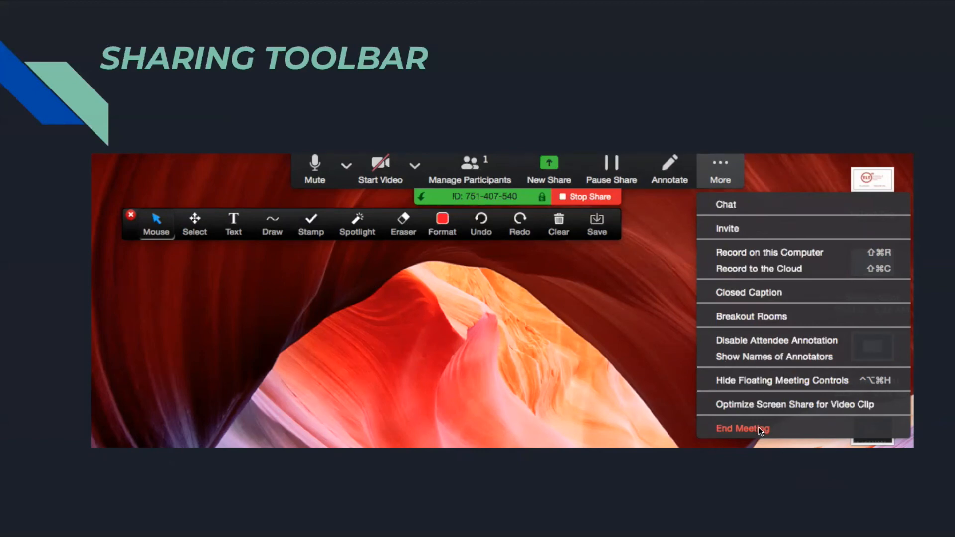
mouse_move(617, 53)
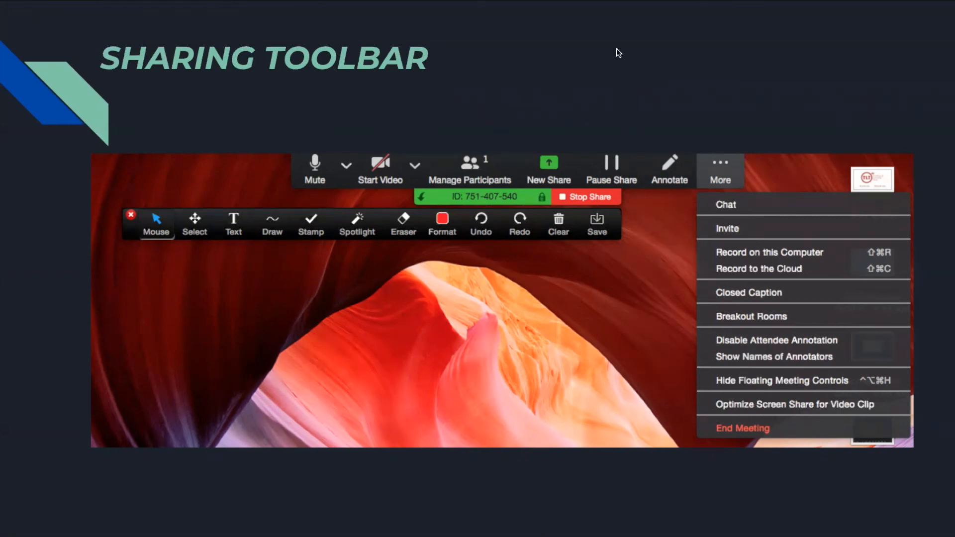
mouse_move(585, 203)
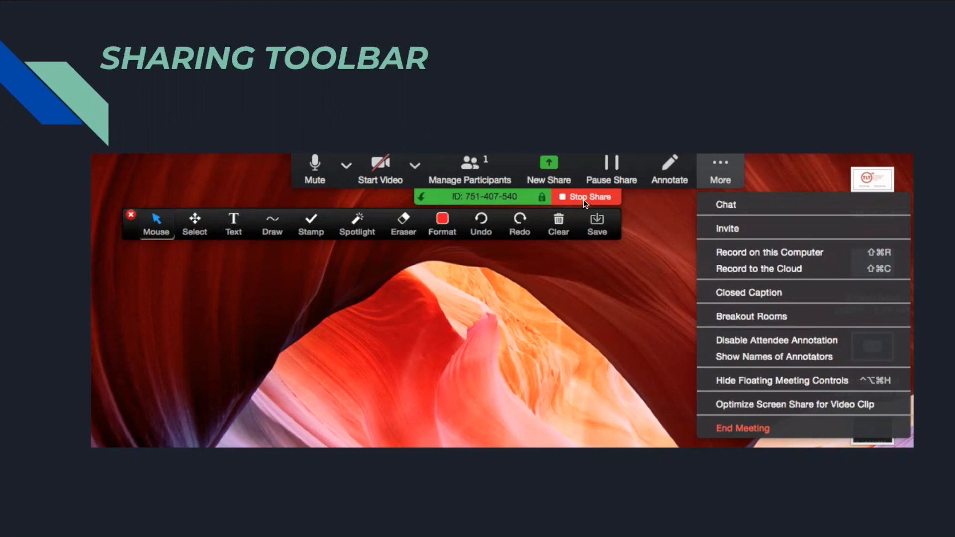
Step: Advance from Sharing Toolbar to the Main Screen slide showing a Zoom meeting window
left_click(587, 197)
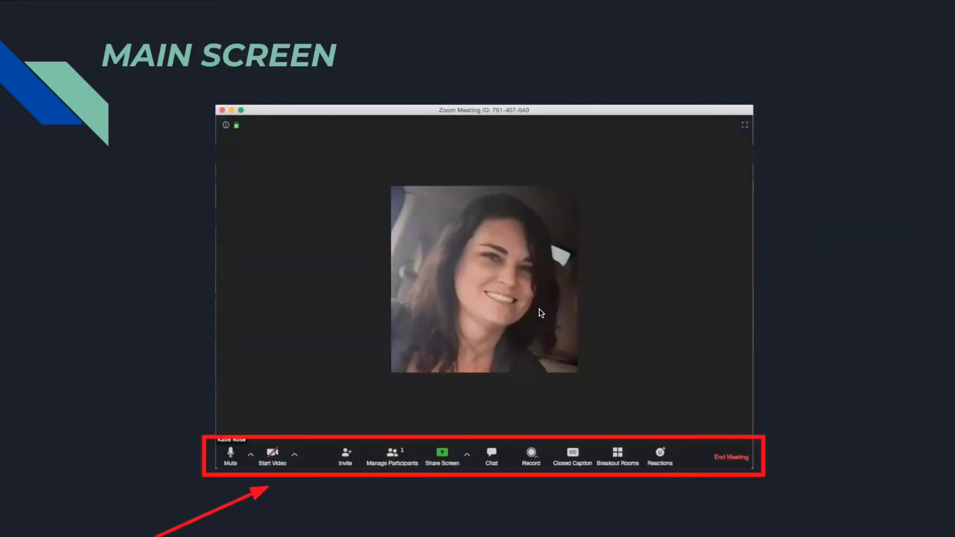